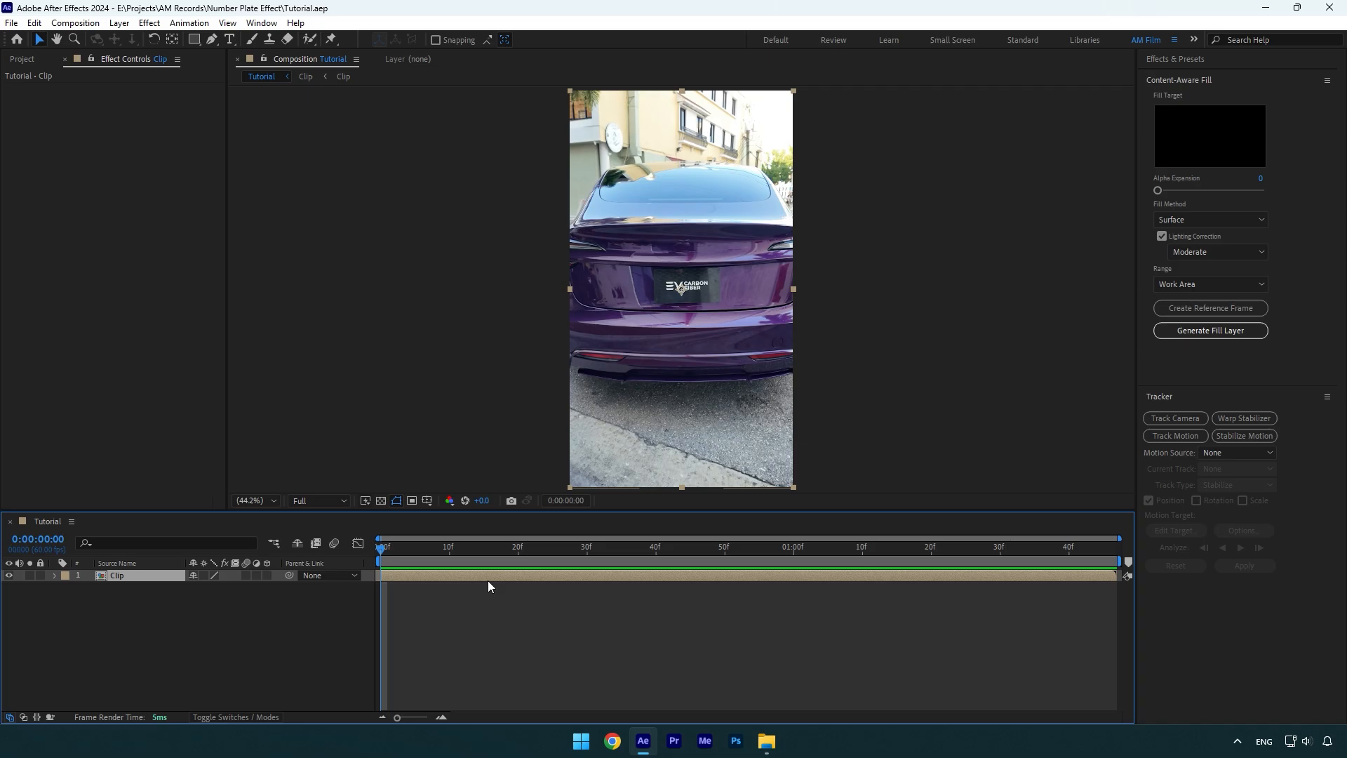
Step: Duplicate the car clip layer and name the copy 'Clean'
key("ctrl+d")
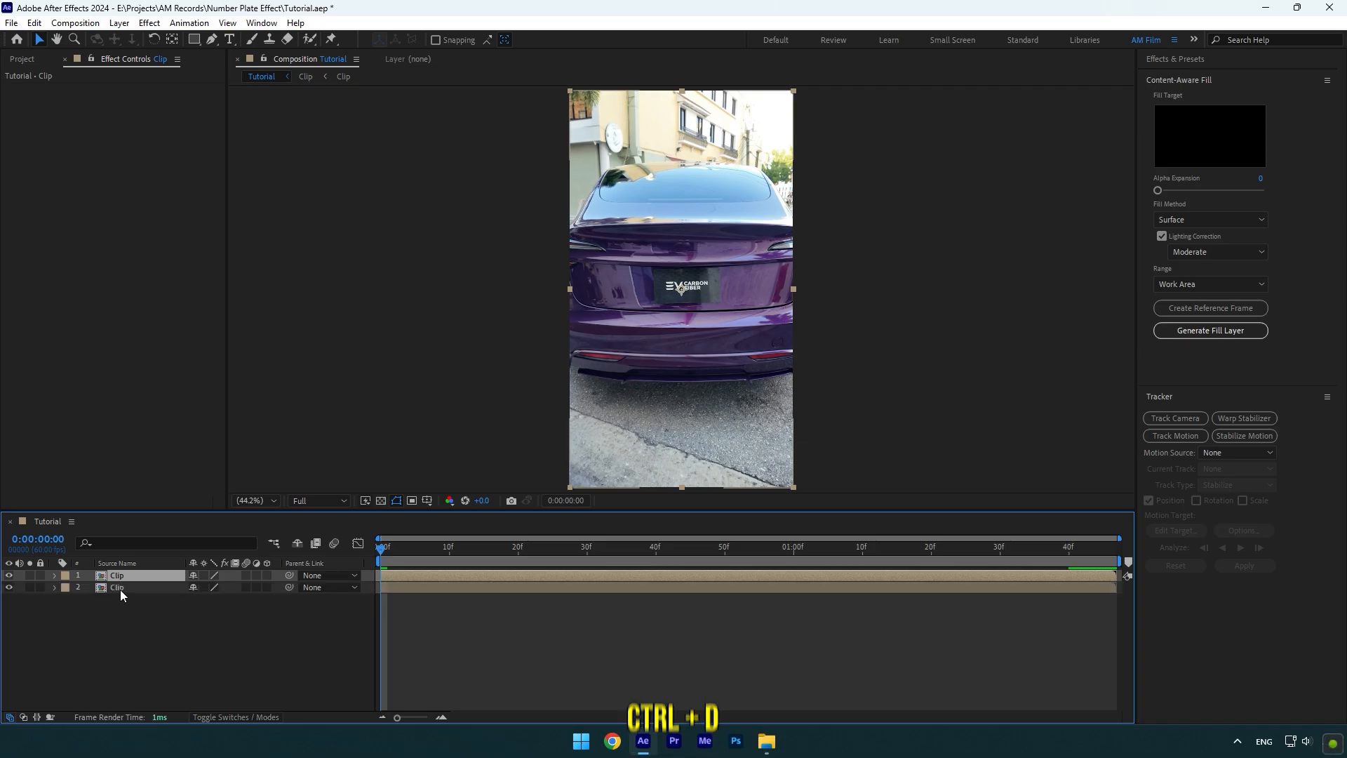
type("Clean")
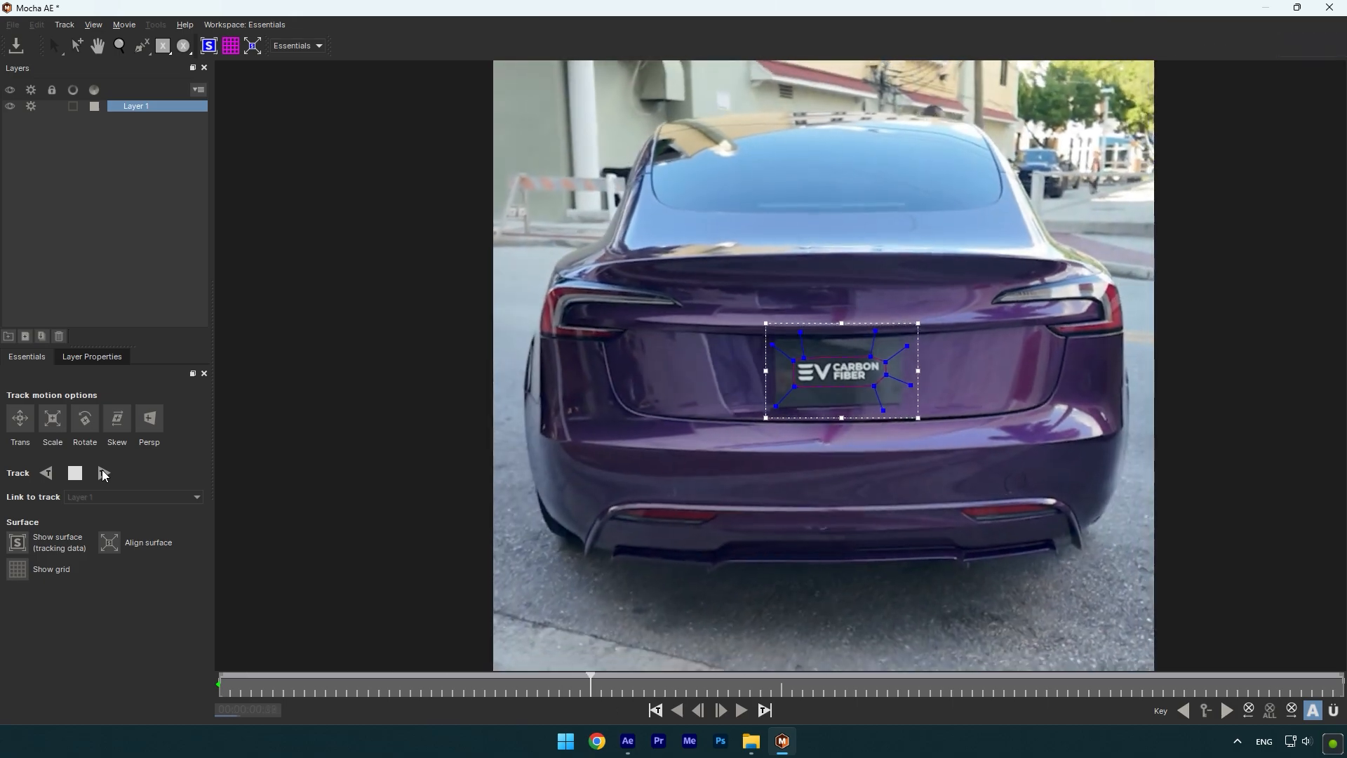
Step: Track the number plate spline forward through the clip in Mocha AE
left_click(741, 709)
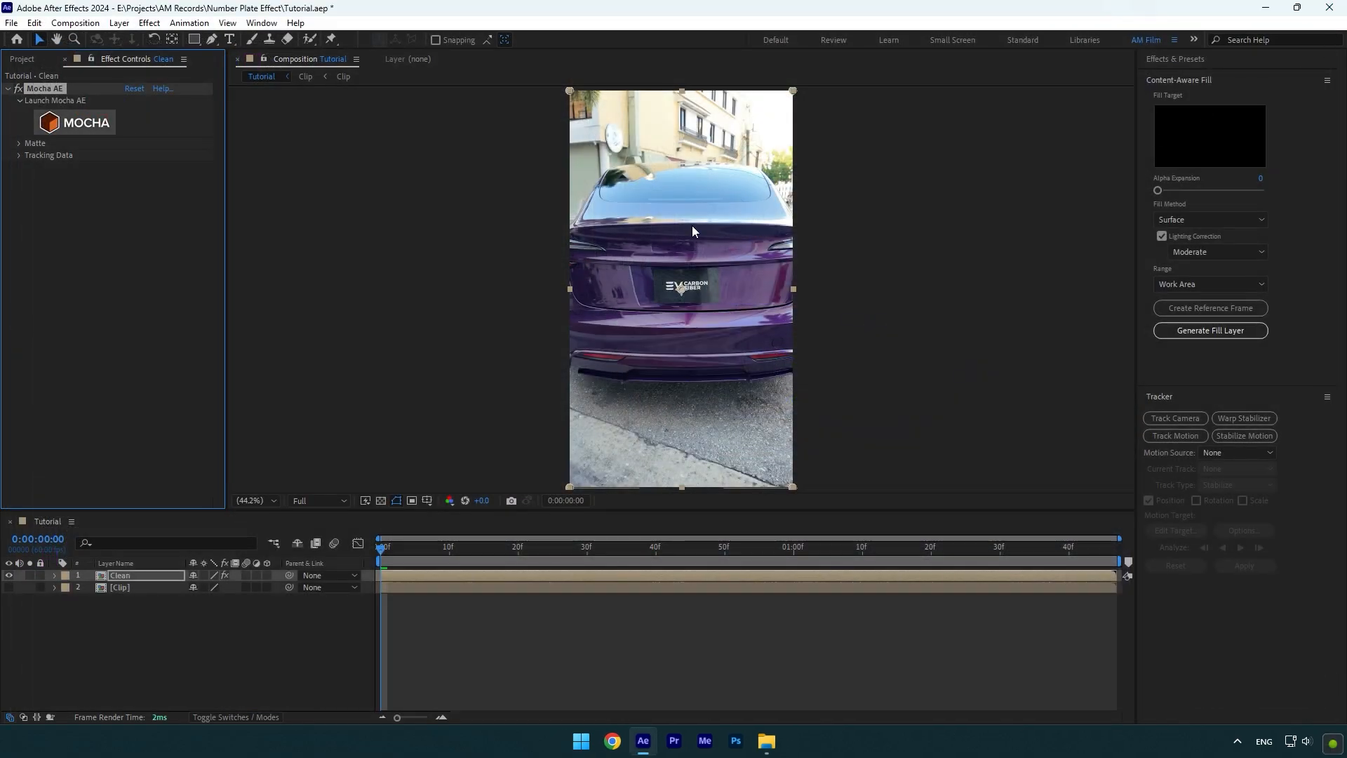
Step: Create AE masks from the plate track, set Subtract, and create a reference frame
left_click(19, 143)
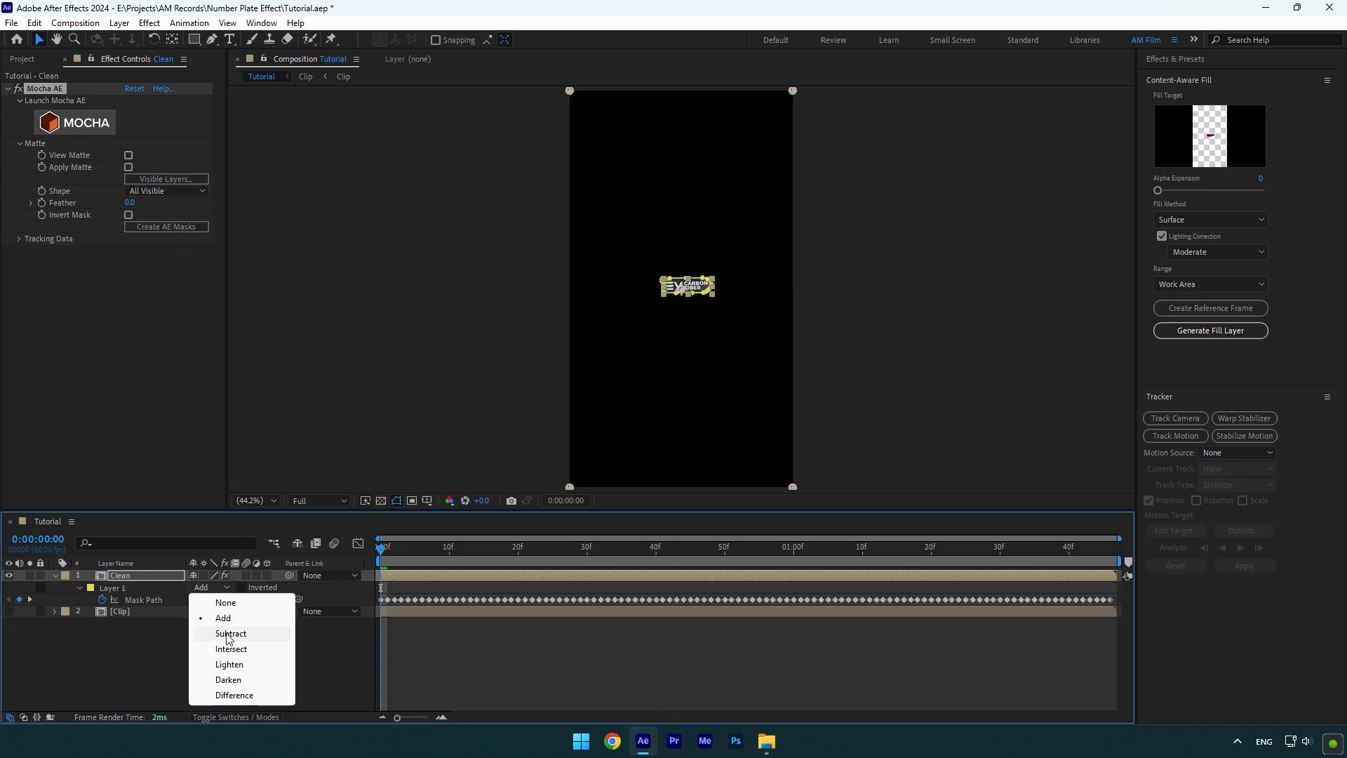
left_click(230, 632)
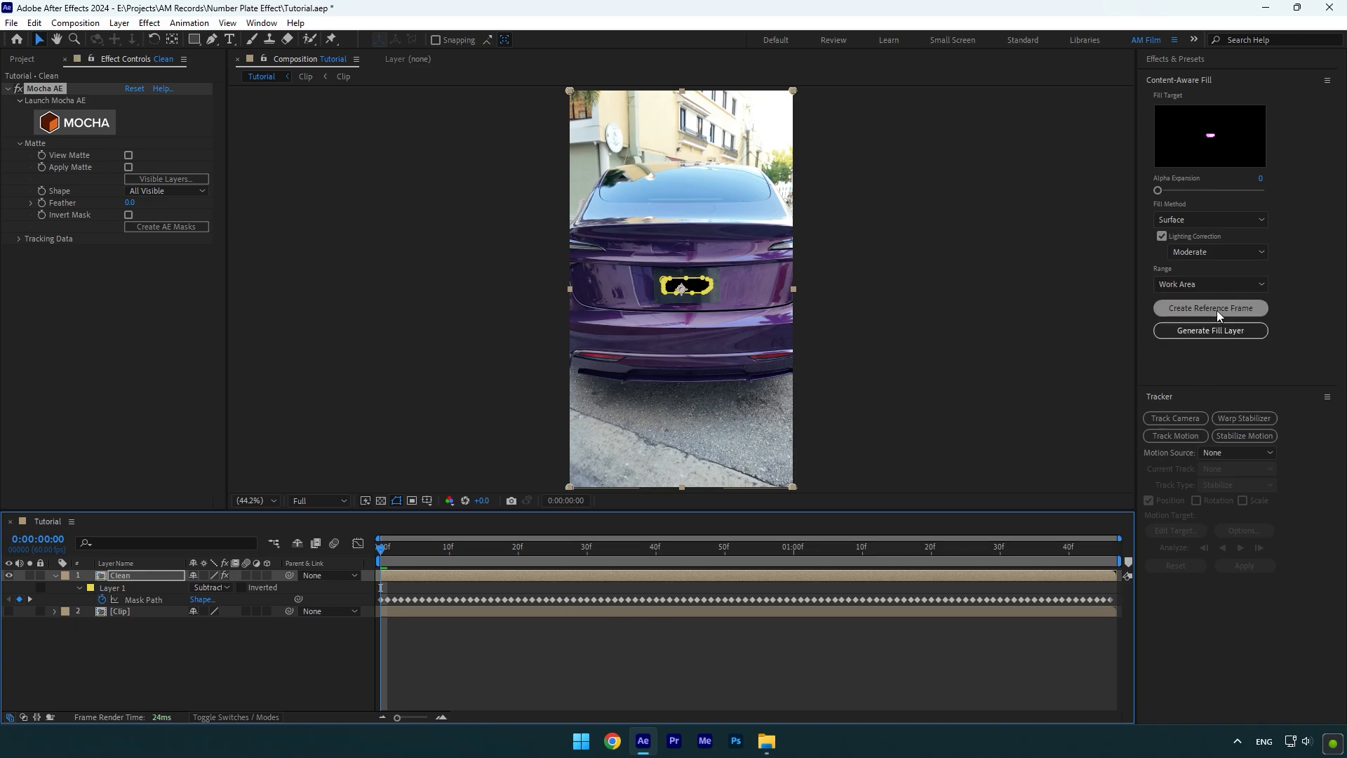
left_click(1210, 307)
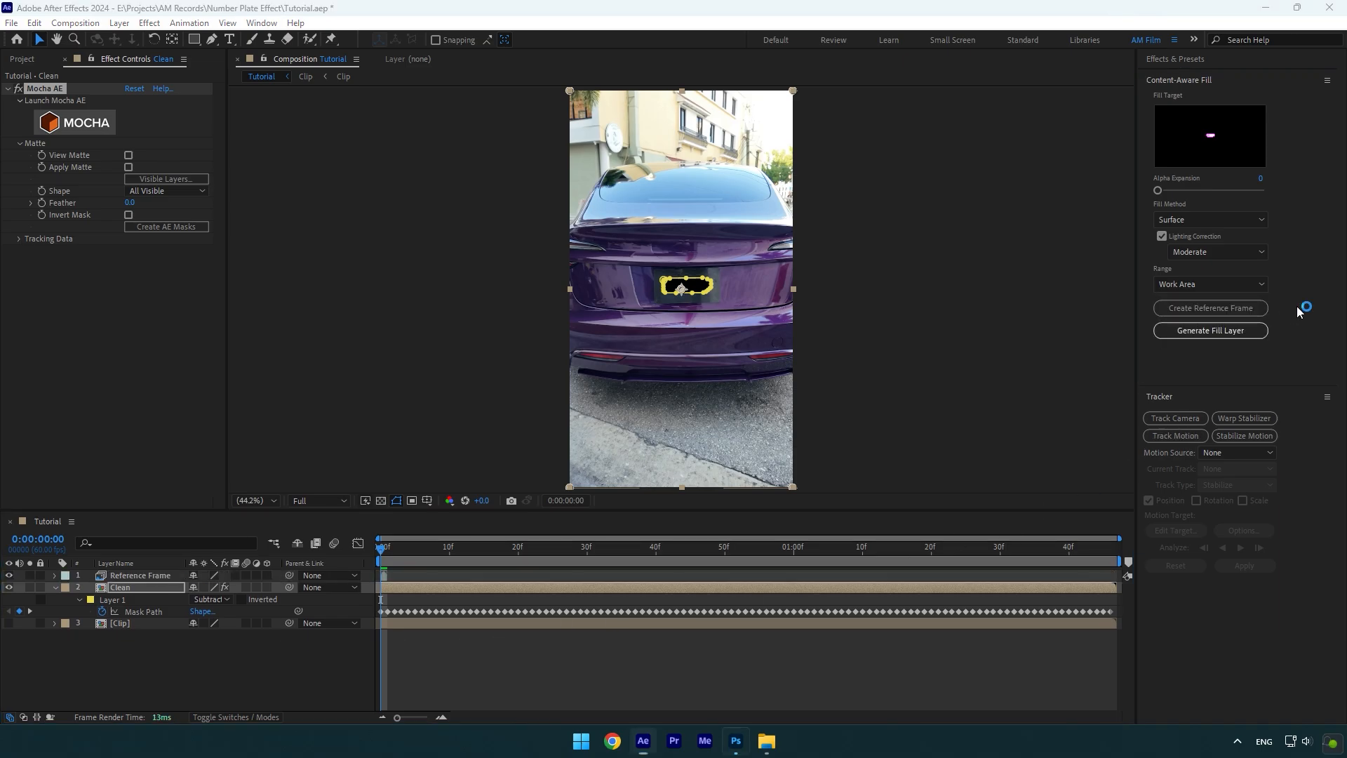
left_click(734, 739)
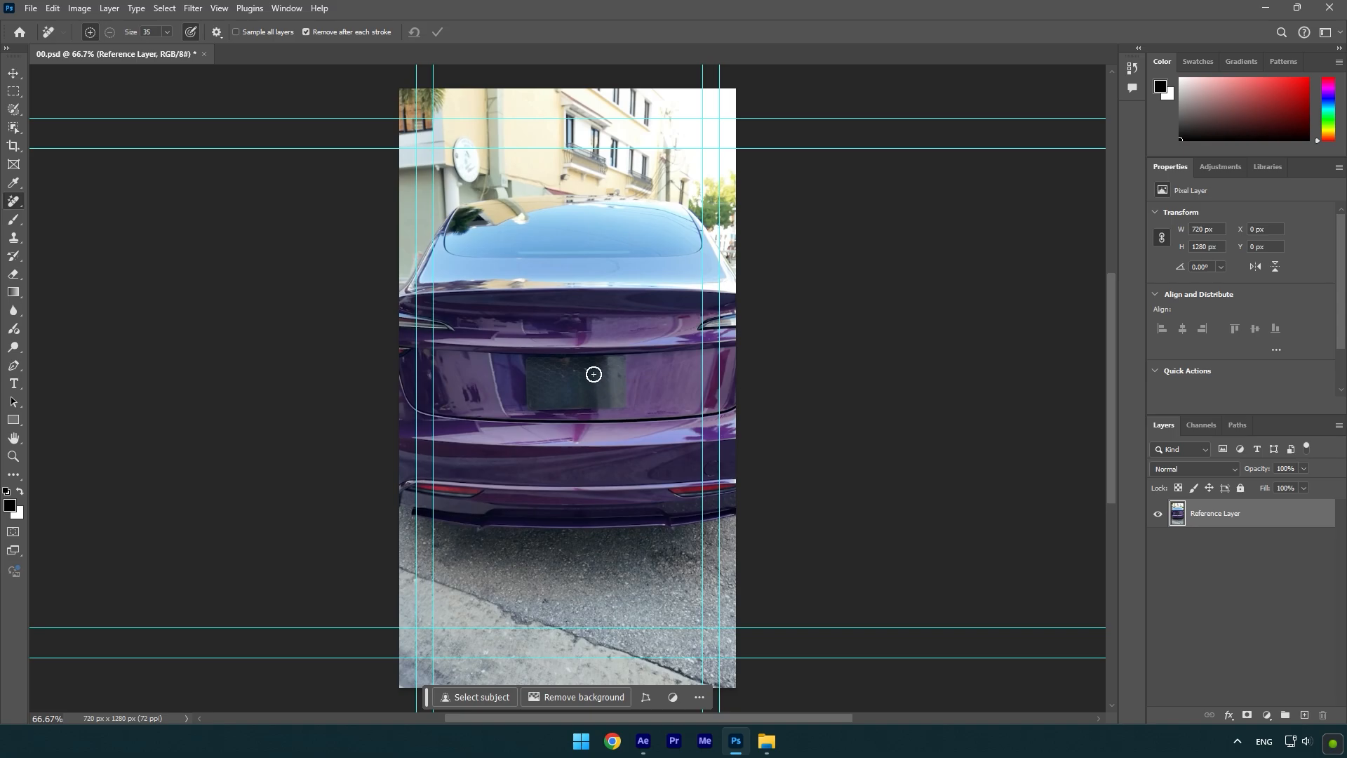
Step: Save the reference frame with the plate lettering removed in Photoshop
key("ctrl+s")
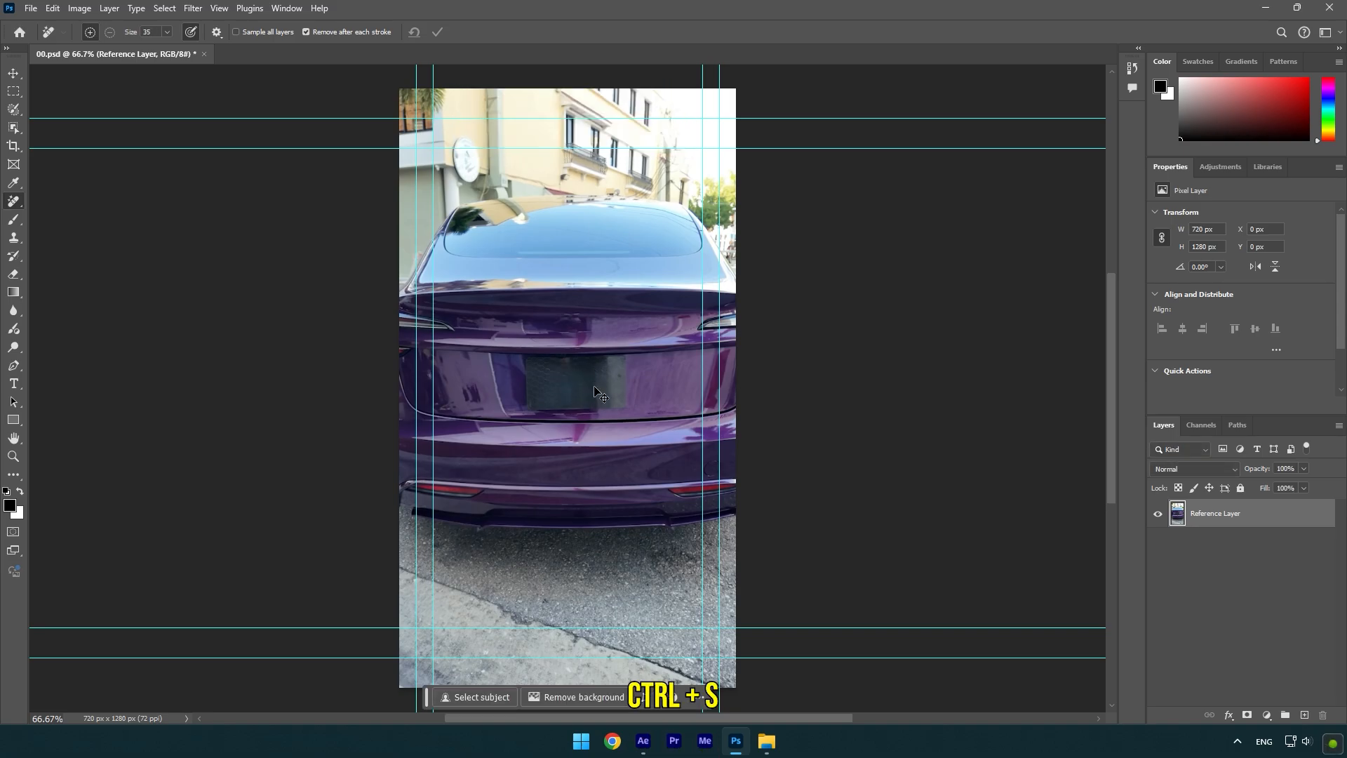
key("ctrl+s")
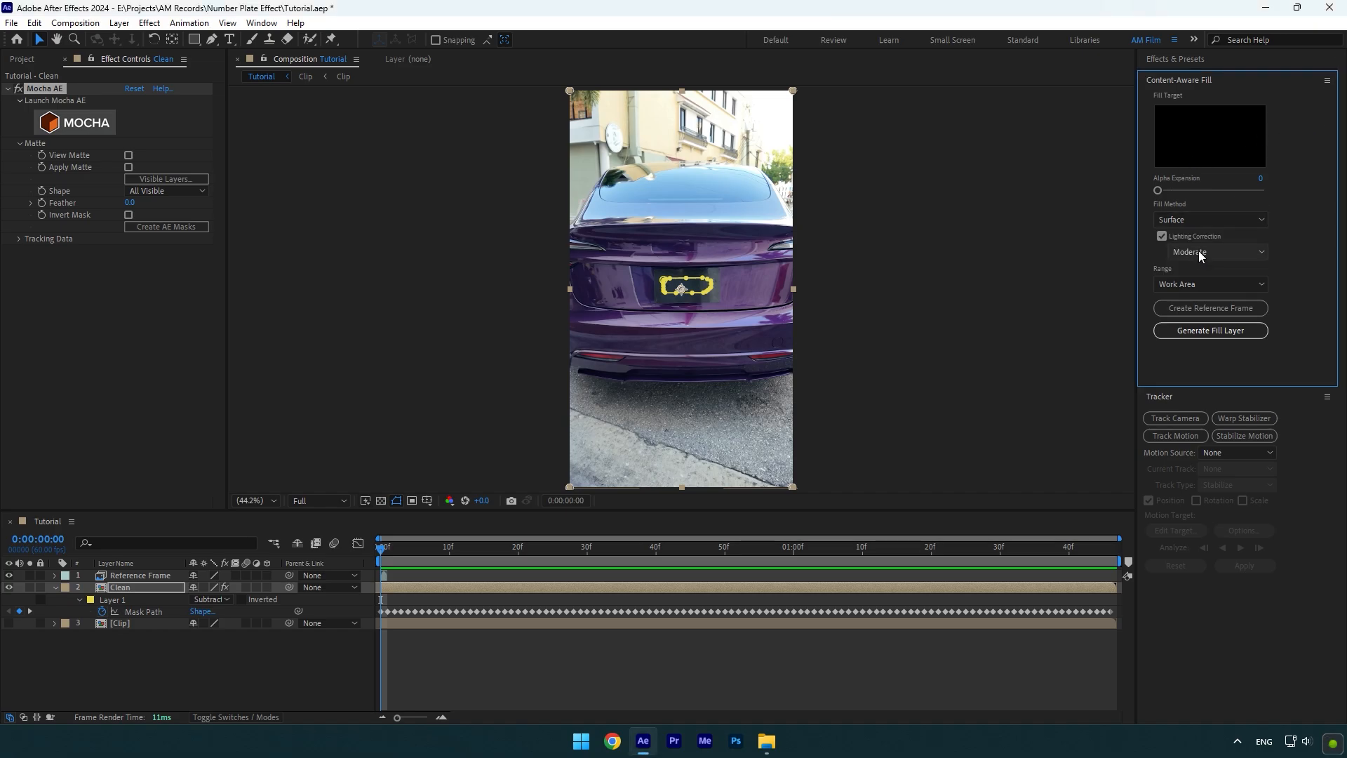
Step: Generate the Content-Aware Fill layer that blanks the plate area
left_click(1210, 329)
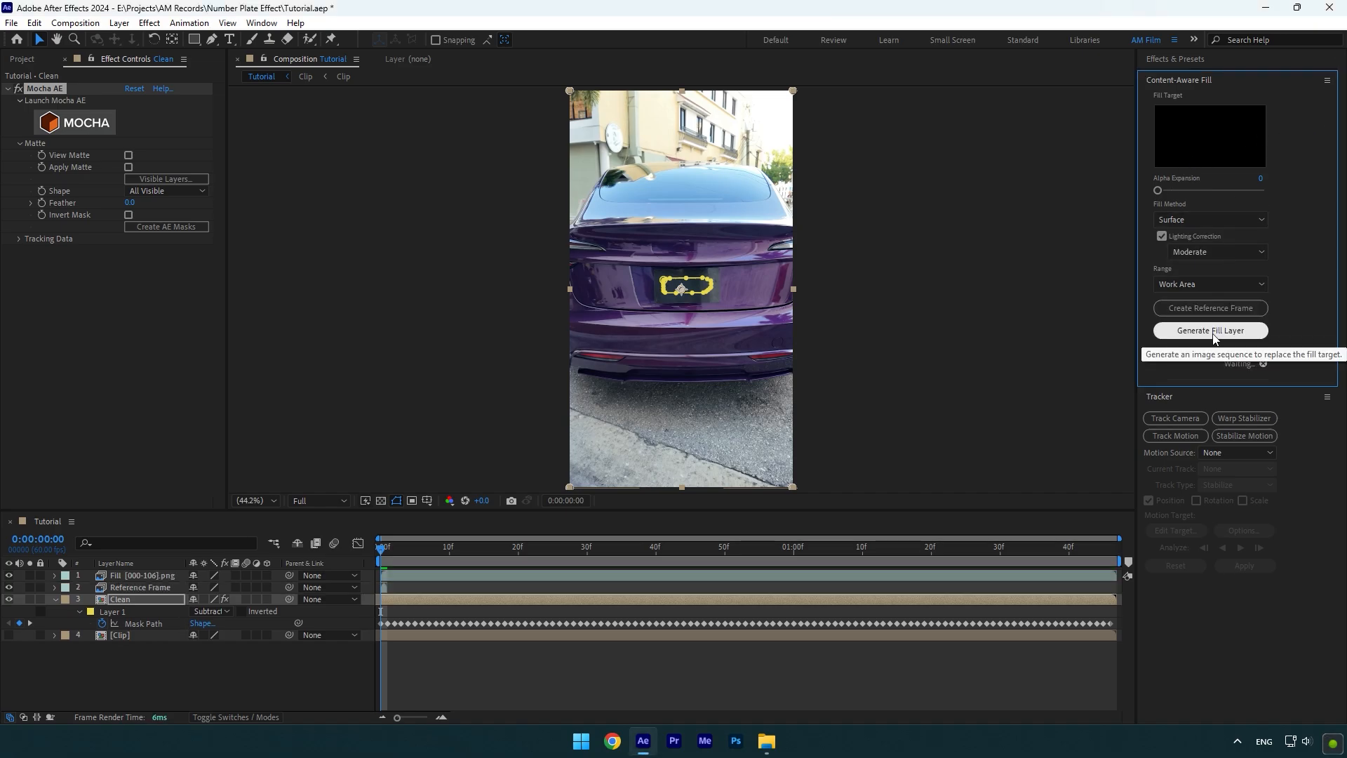
left_click(1209, 330)
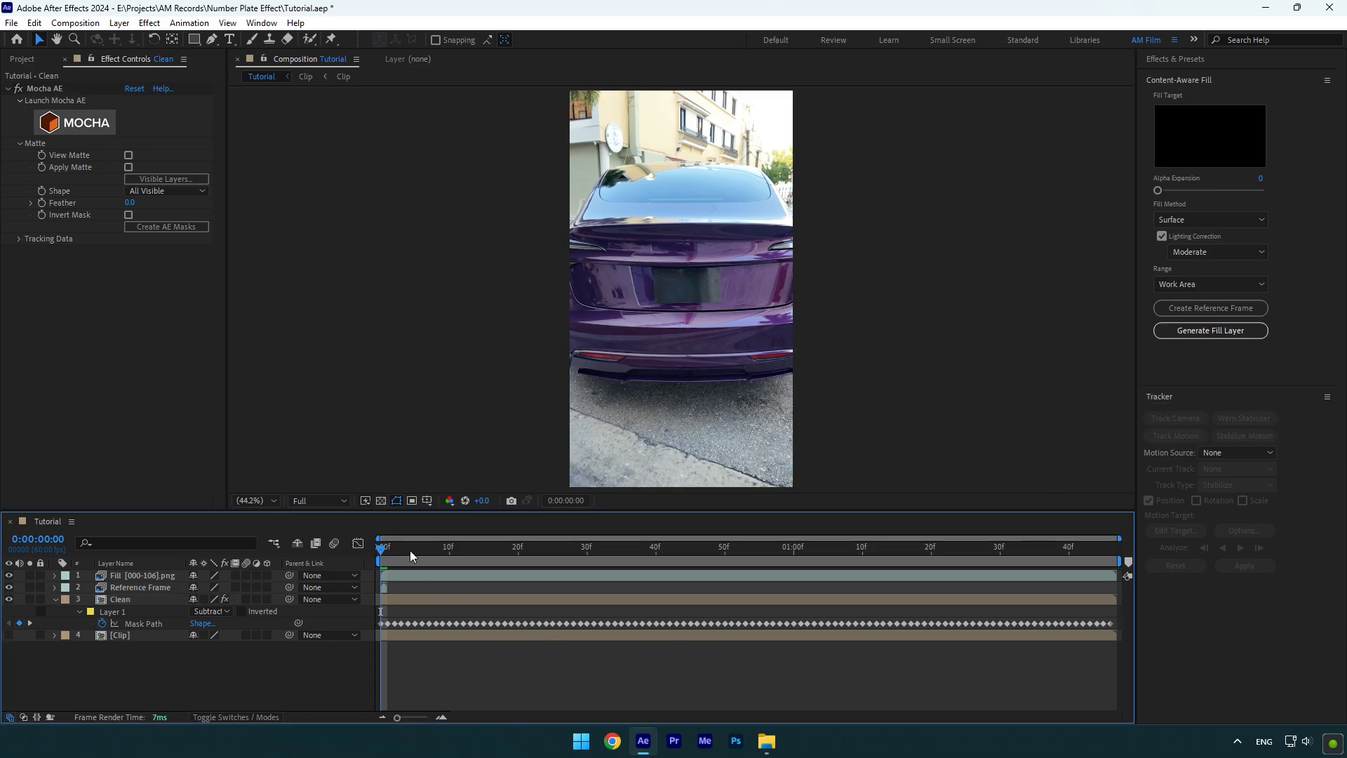
left_click(573, 546)
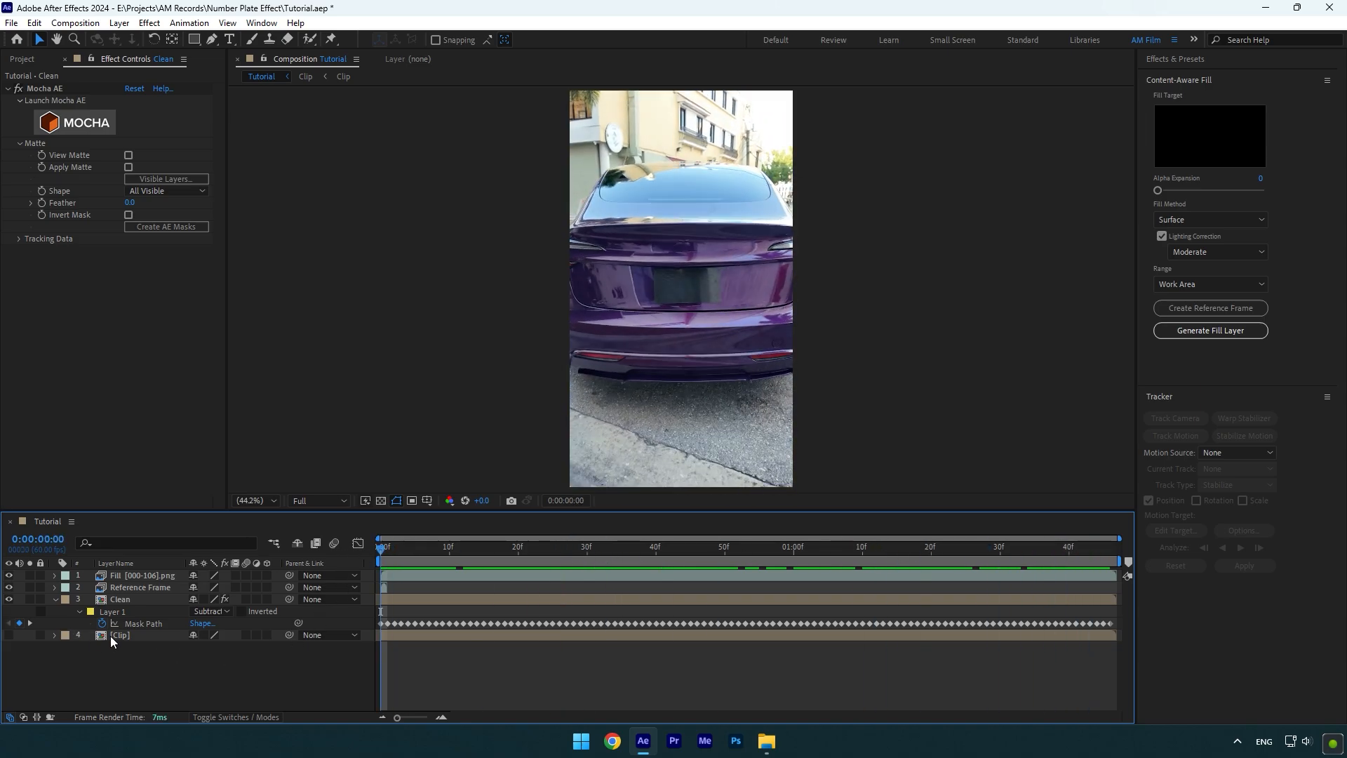
Step: Camera-track the original Clip layer and create text and camera from plate track points
left_click(120, 634)
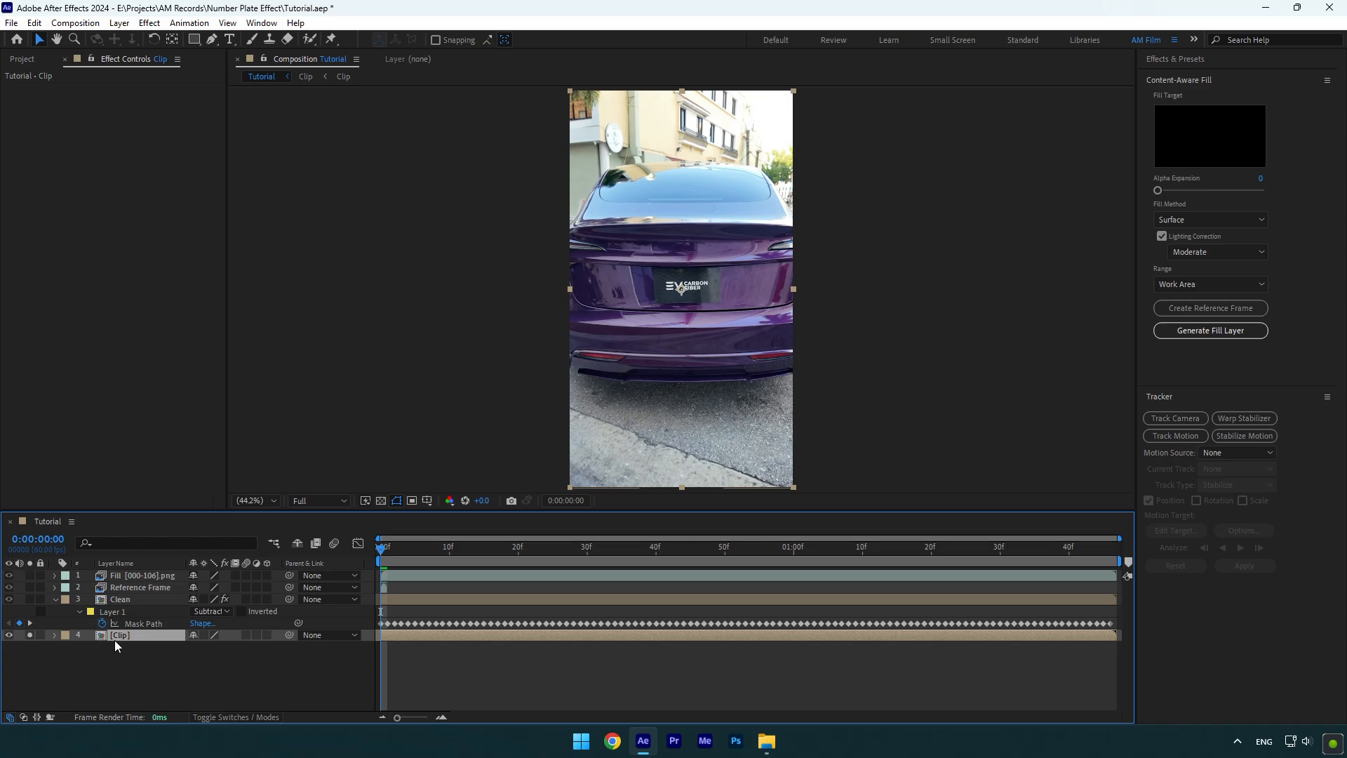
left_click(1174, 418)
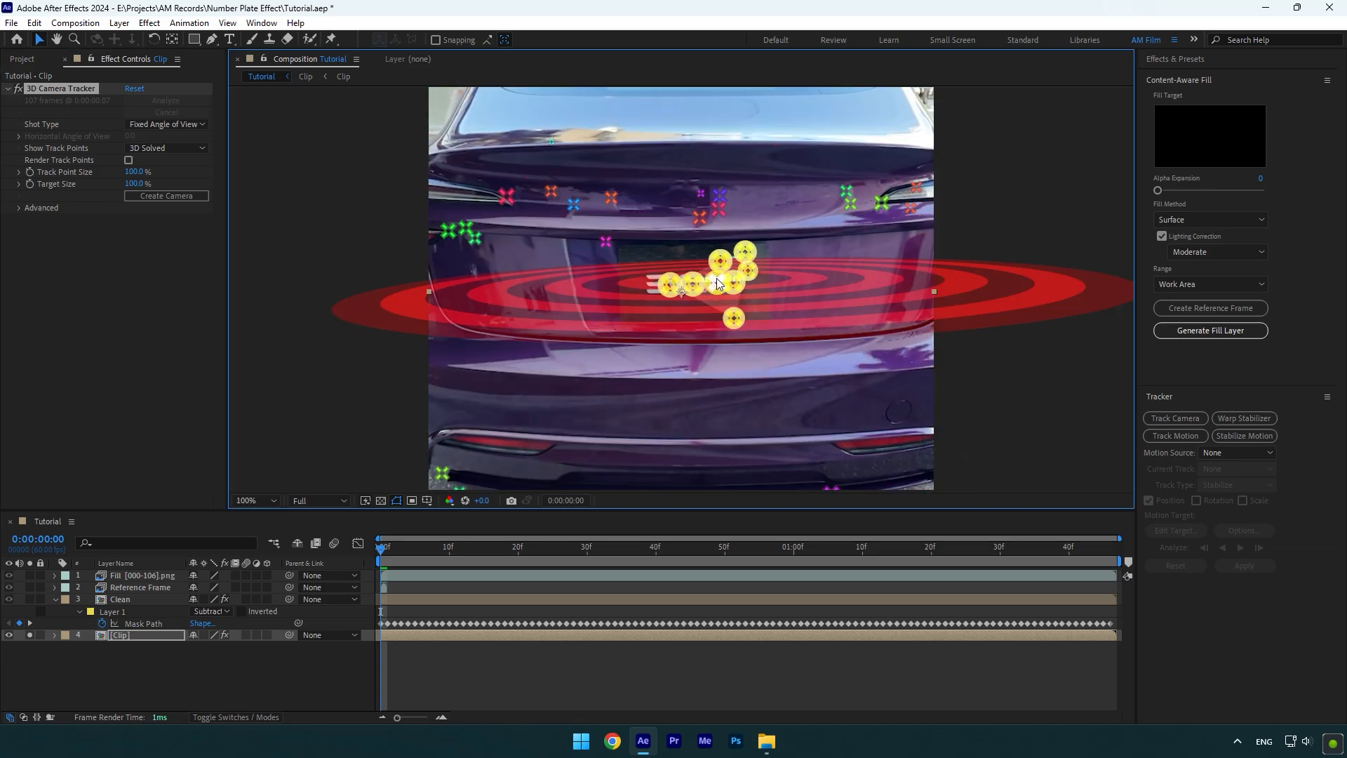
right_click(716, 284)
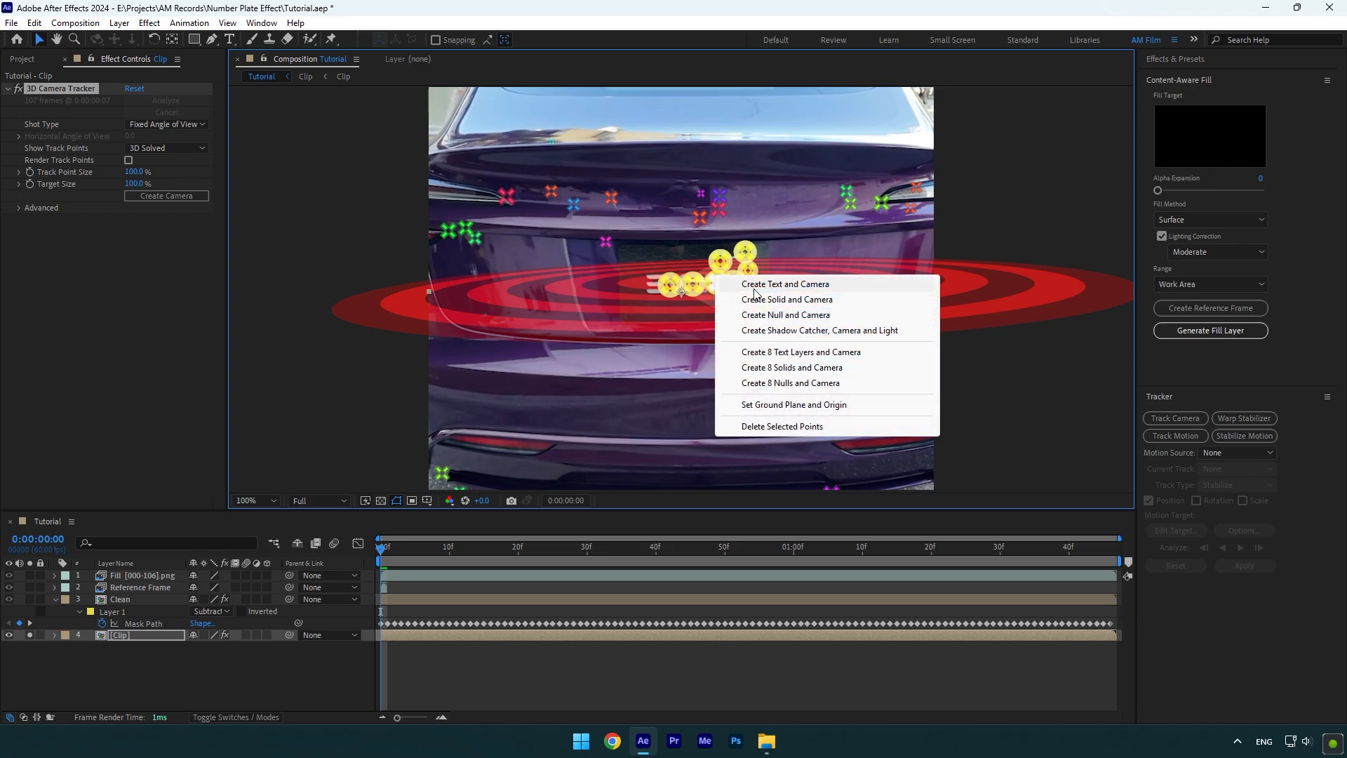
left_click(784, 284)
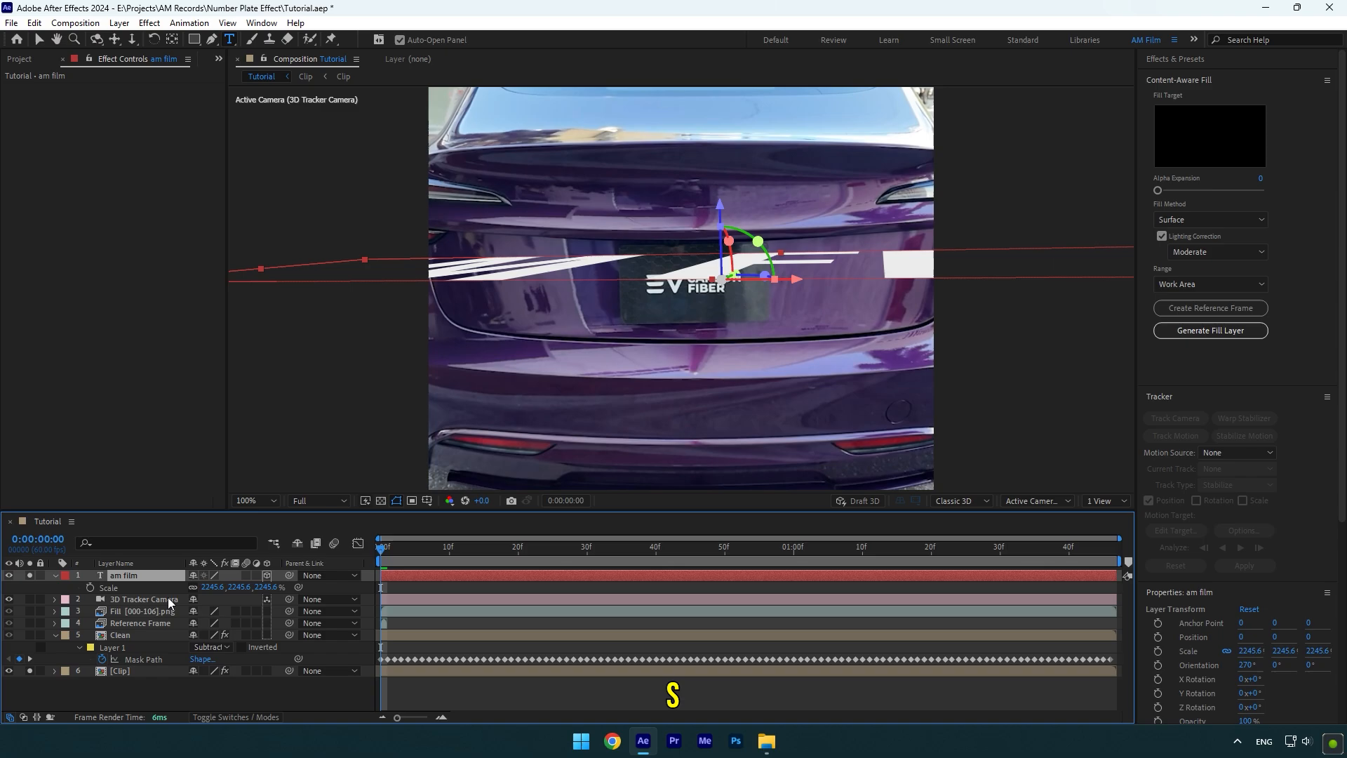
Step: Scale the AM FILM text down to plate size and position it on the plate
left_click_drag(227, 586, 213, 587)
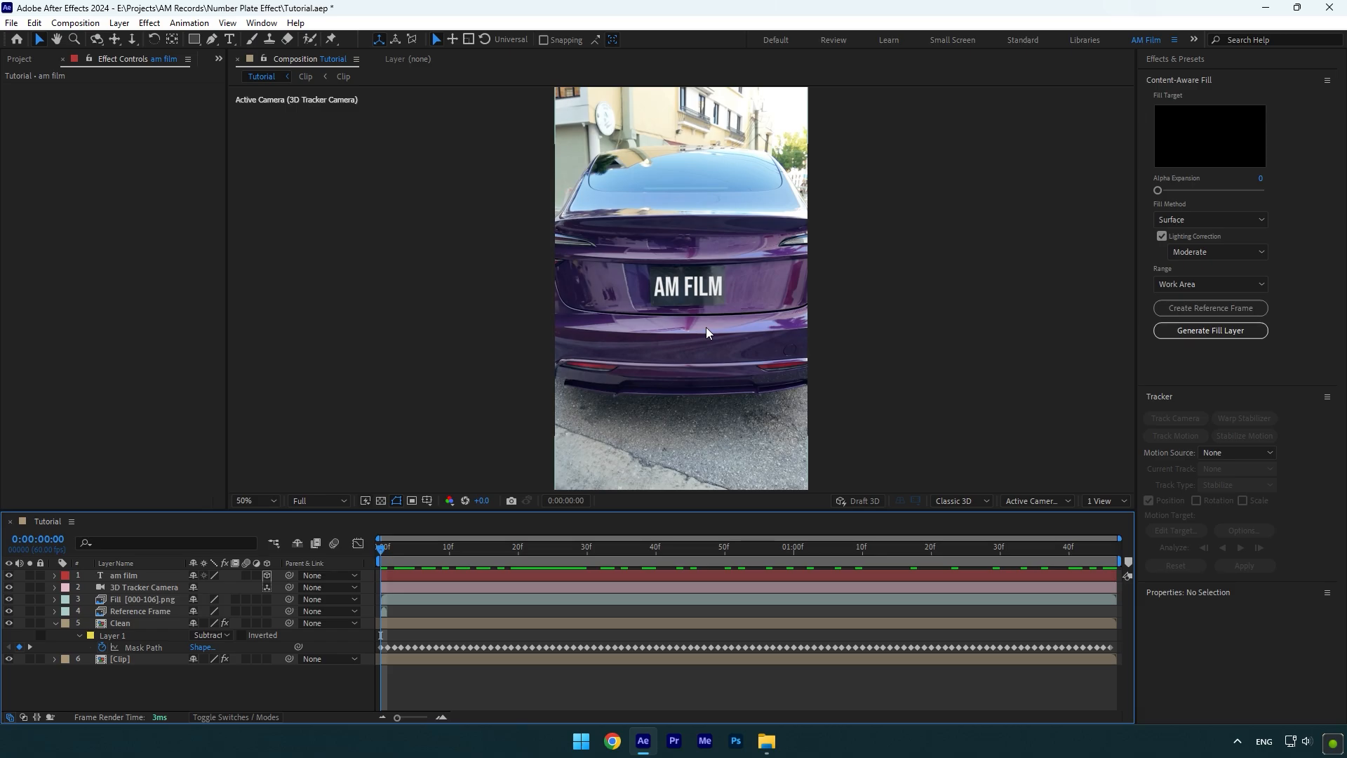
left_click(123, 574)
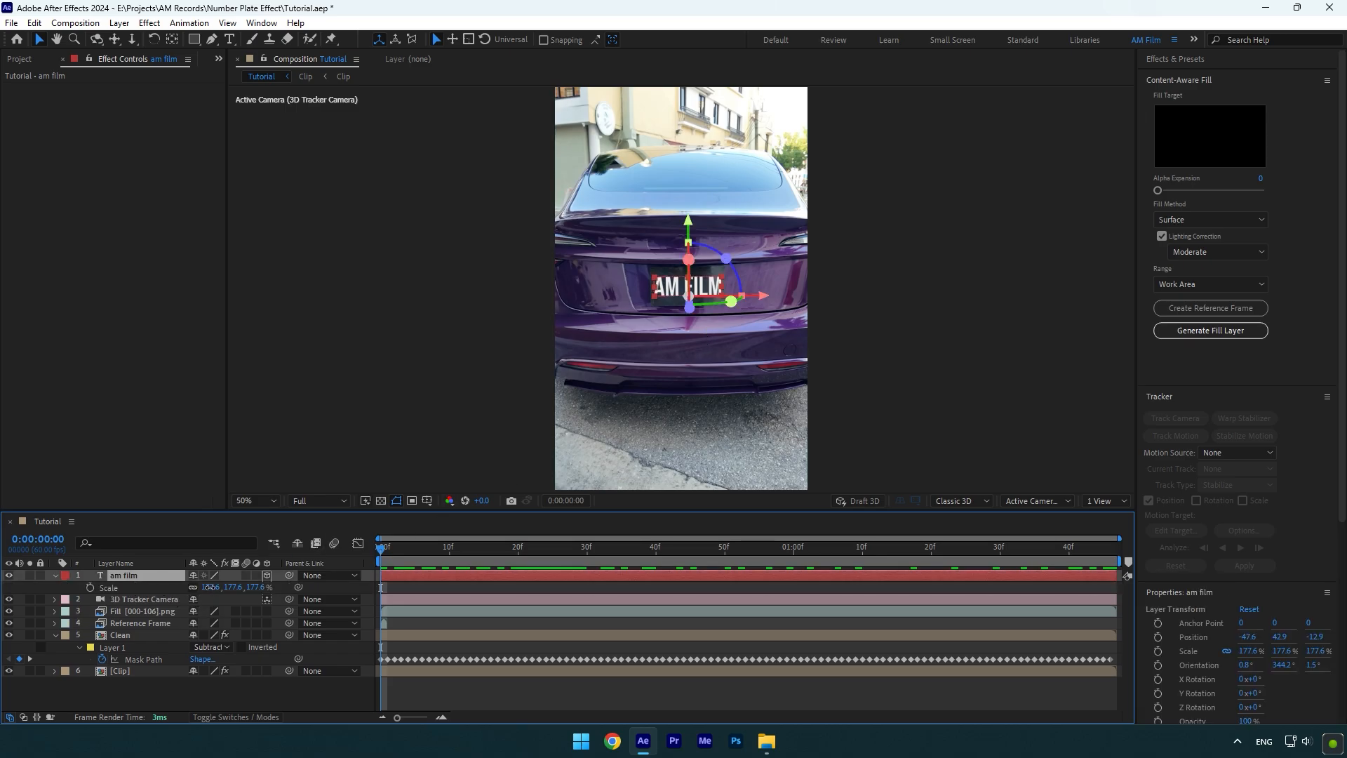